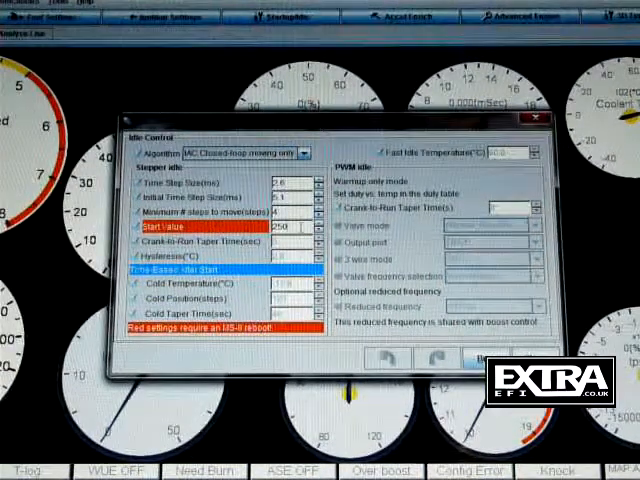
- Close the Idle Control dialog and open the Startup/Idle menu
click(304, 152)
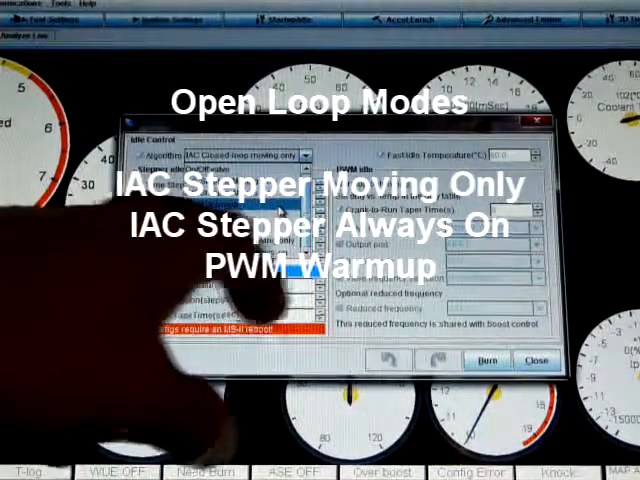
click(310, 156)
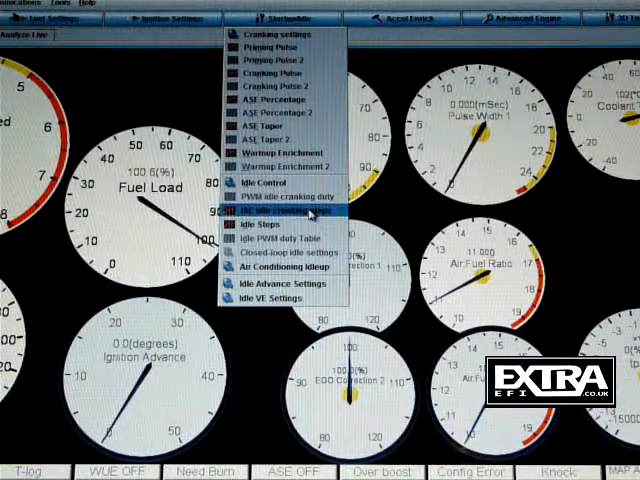
- Open the Coolant-based crank steps table from the Startup/Idle menu
click(290, 212)
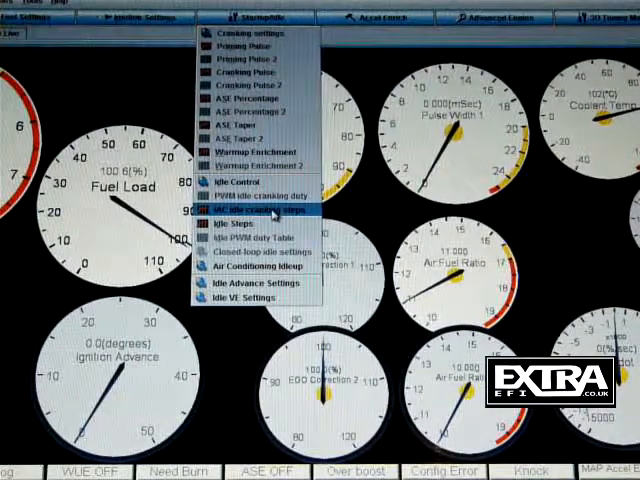
click(262, 206)
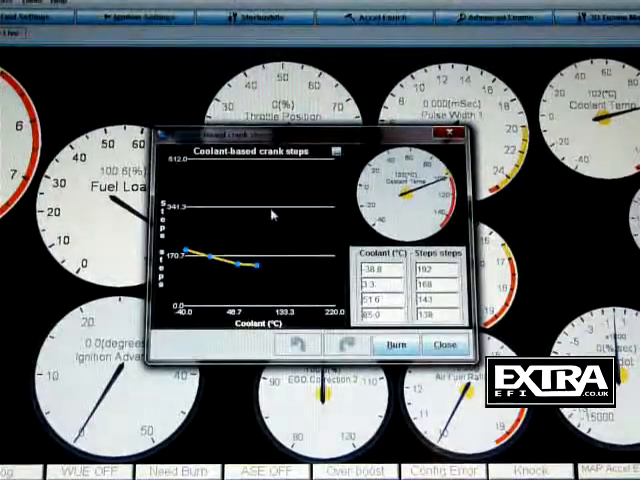